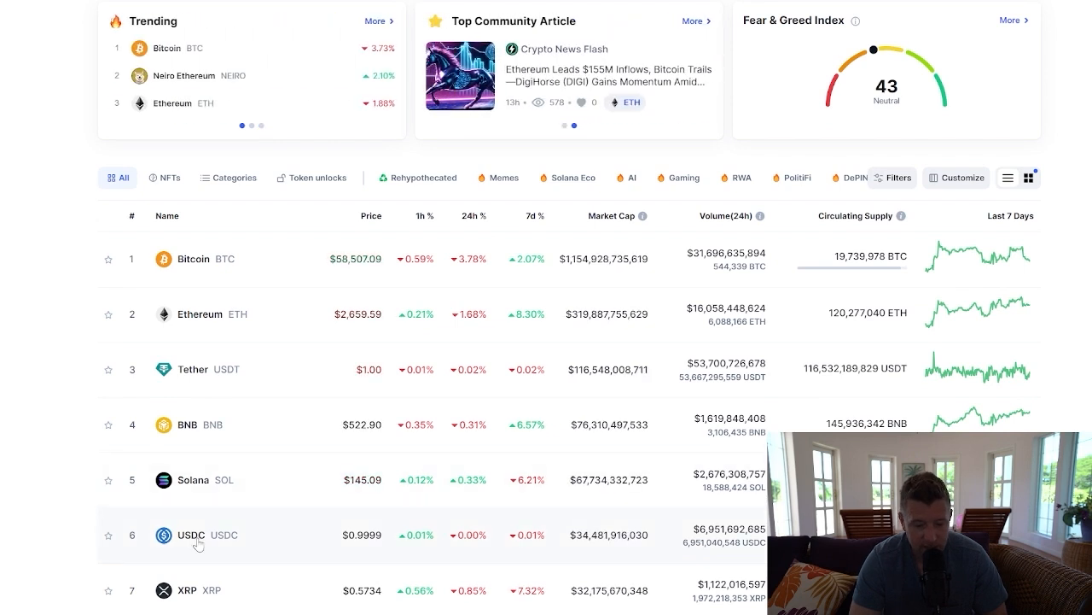
Go to the USDC coin detail page from the cryptocurrency table.
left_click(202, 536)
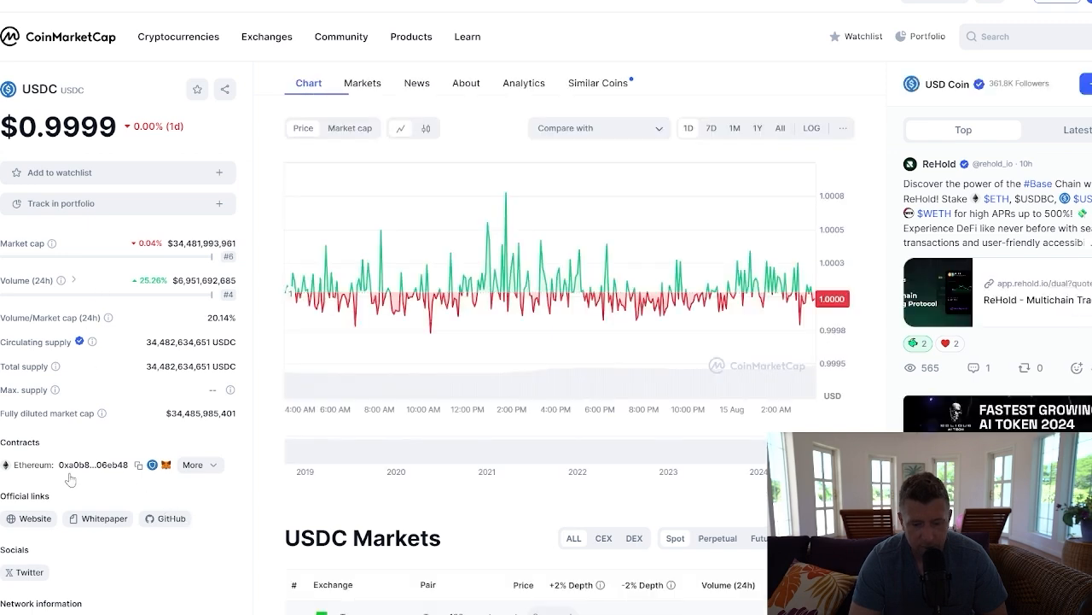
Expand USDC's contract list to show addresses on BNB Smart Chain and other networks.
left_click(193, 464)
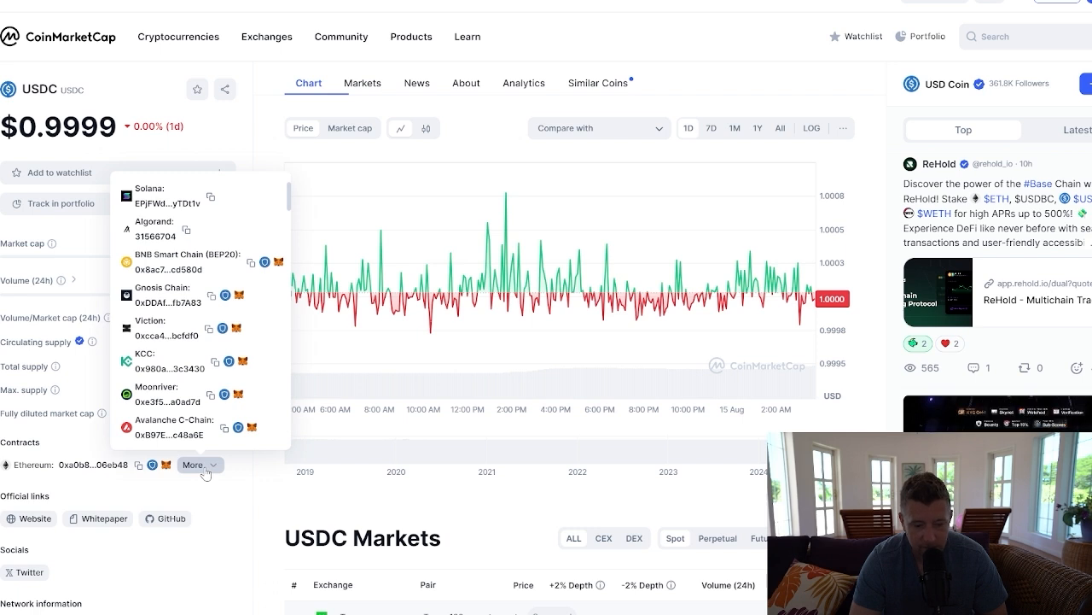
mouse_move(237, 301)
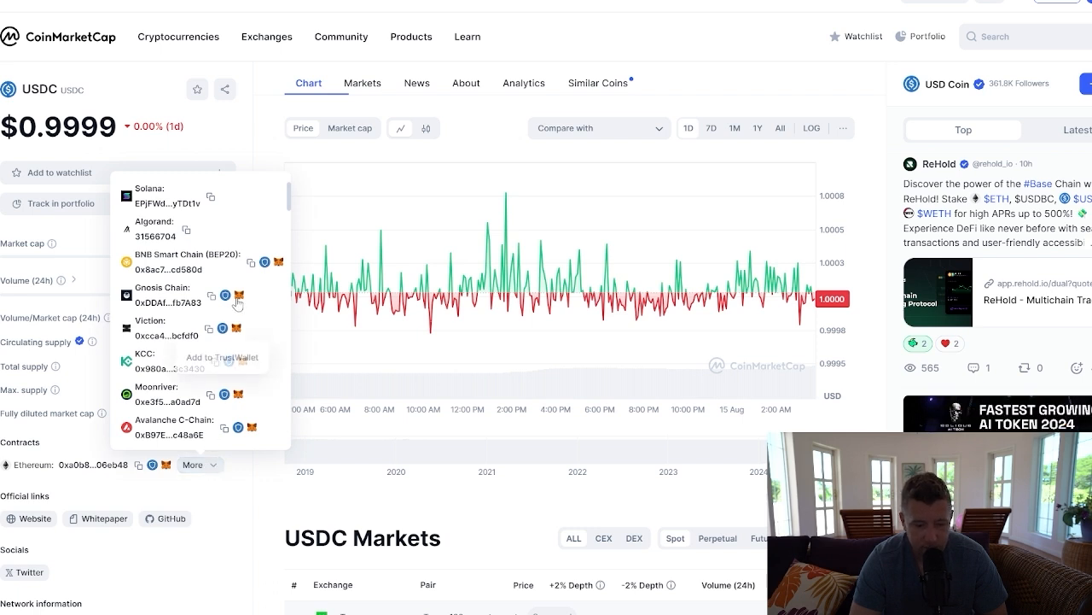
mouse_move(280, 263)
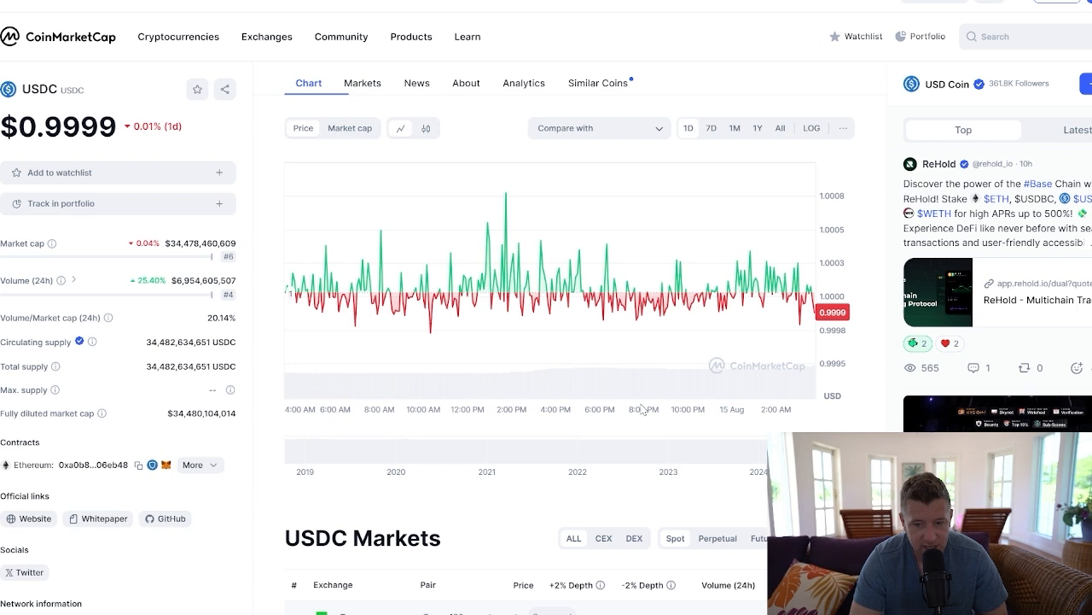
mouse_move(642, 400)
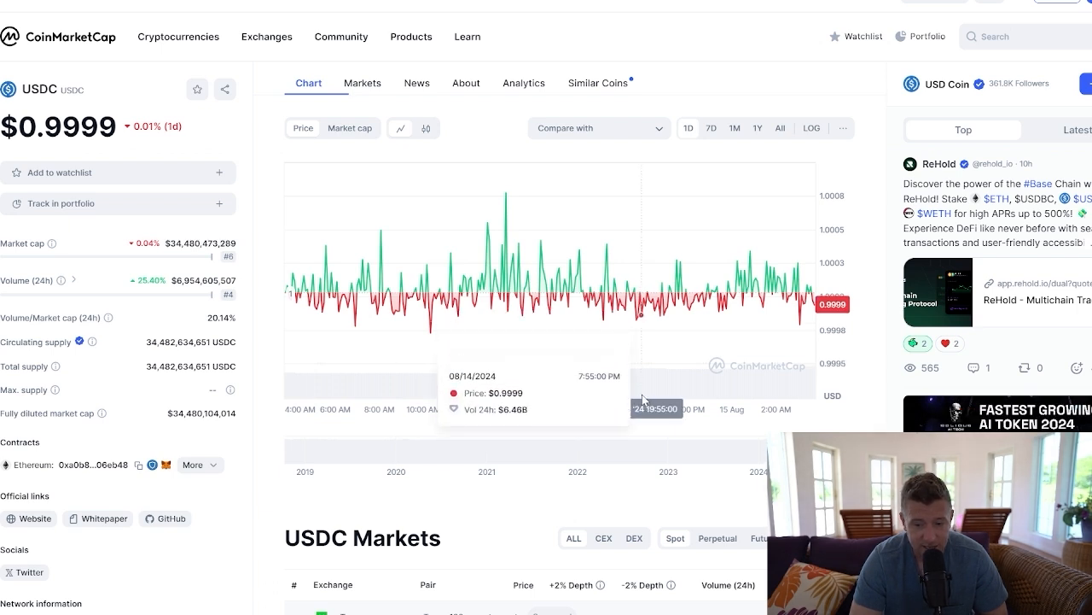
mouse_move(645, 399)
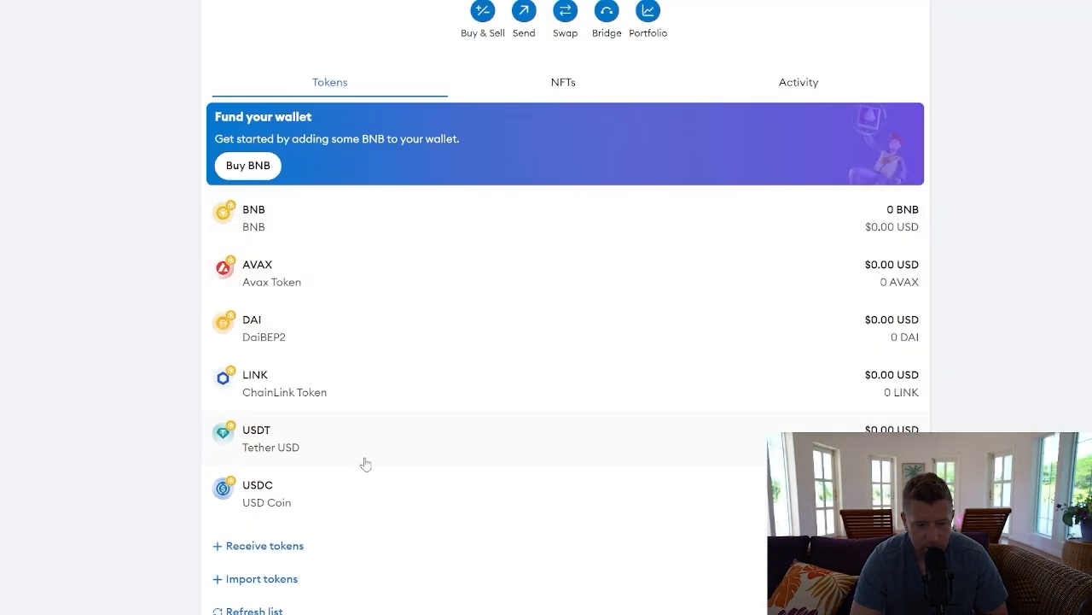
Confirm USD Coin in the BNB Chain token list and show the wallet's network selector.
scroll("up", 3)
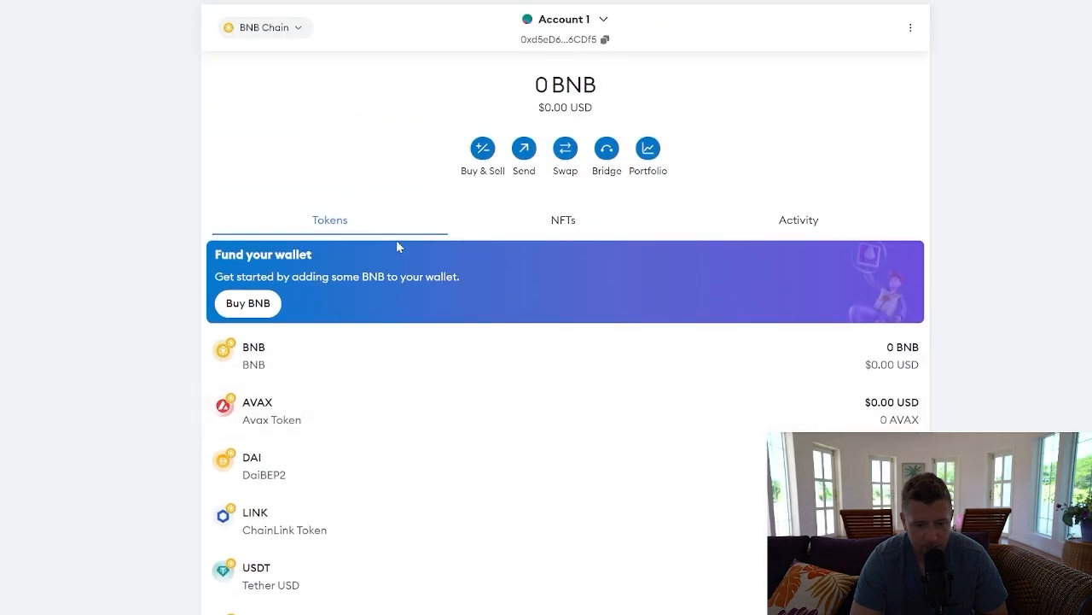
mouse_move(322, 60)
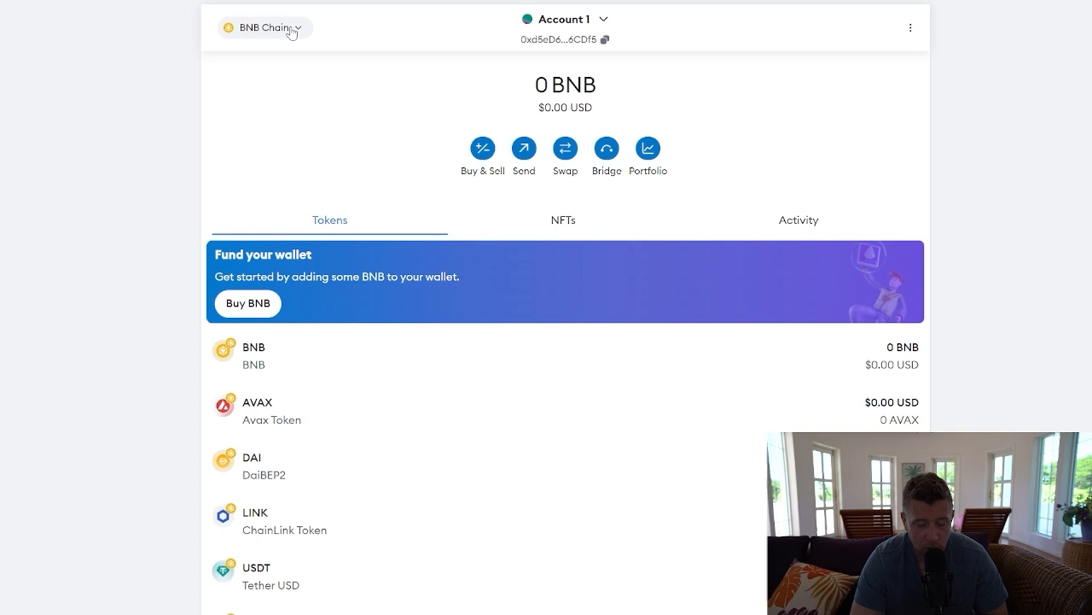
left_click(264, 27)
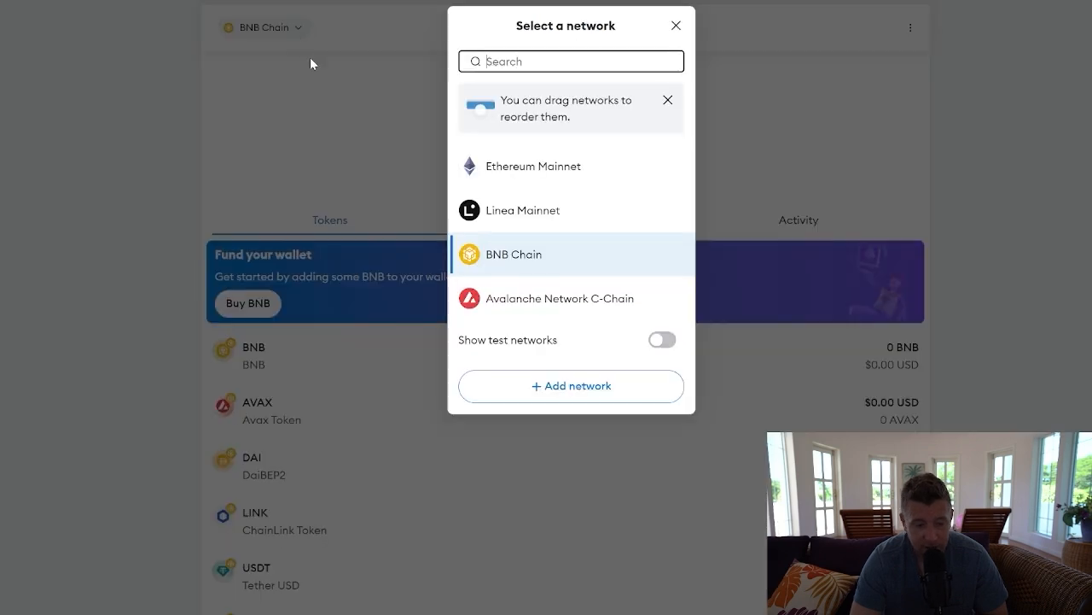
mouse_move(471, 287)
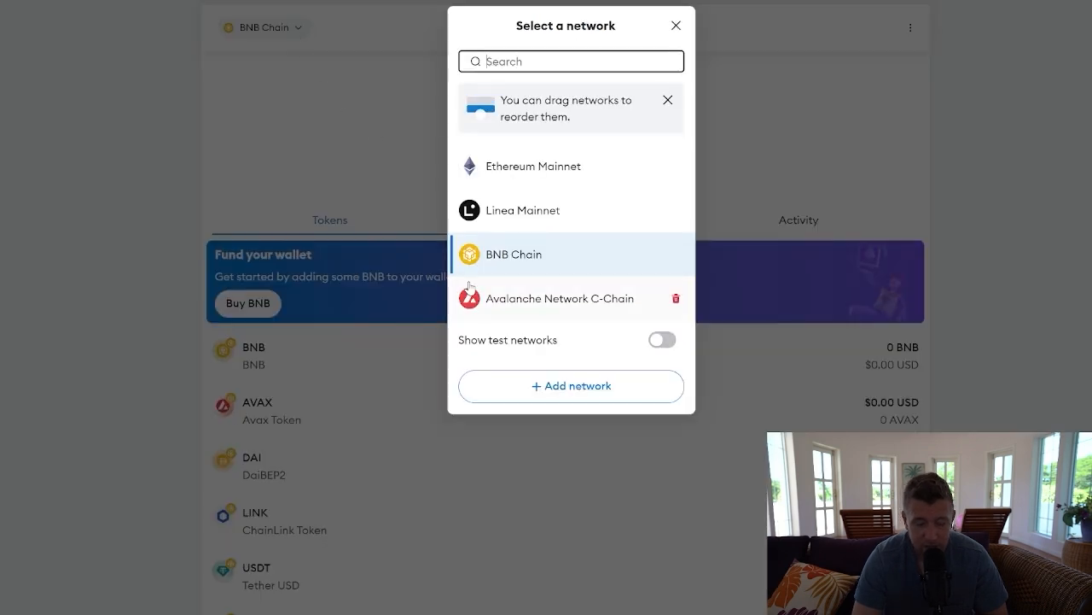
mouse_move(468, 280)
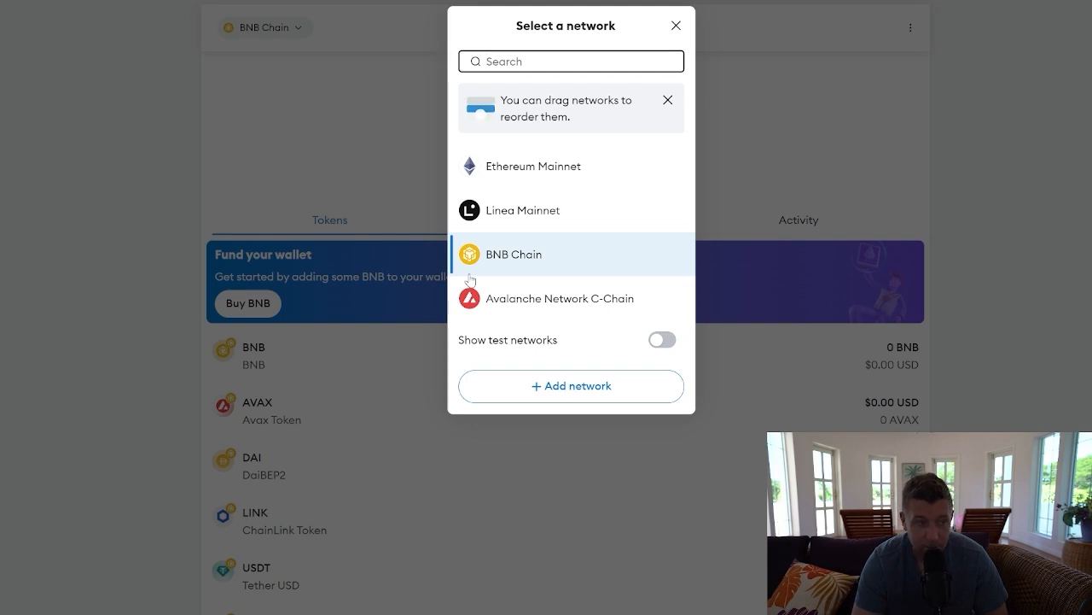
mouse_move(526, 266)
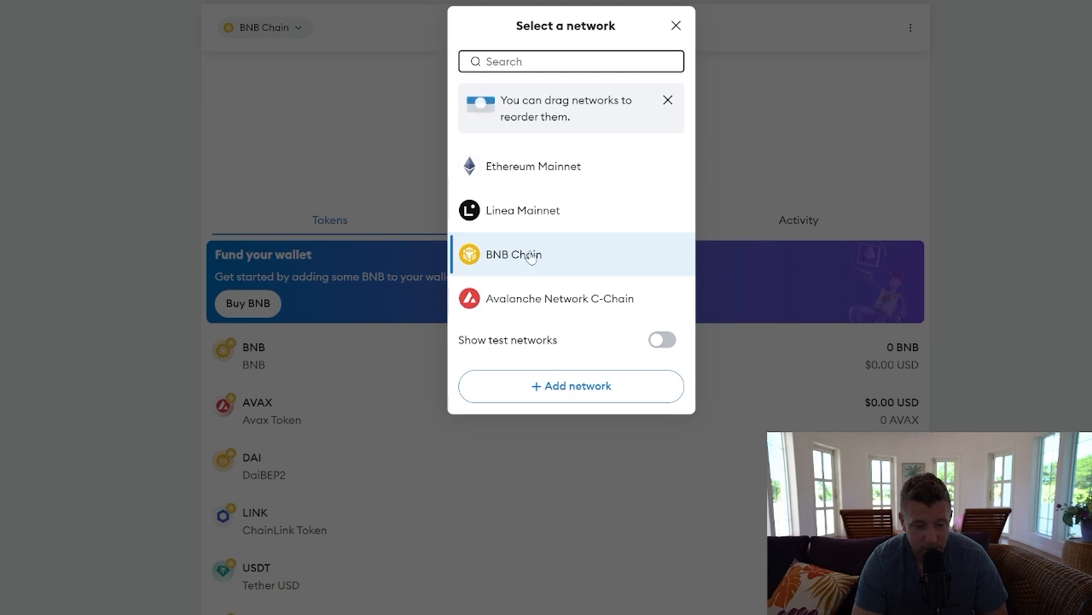
Keep the wallet on BNB Chain and dismiss the Select a network dialog.
left_click(513, 253)
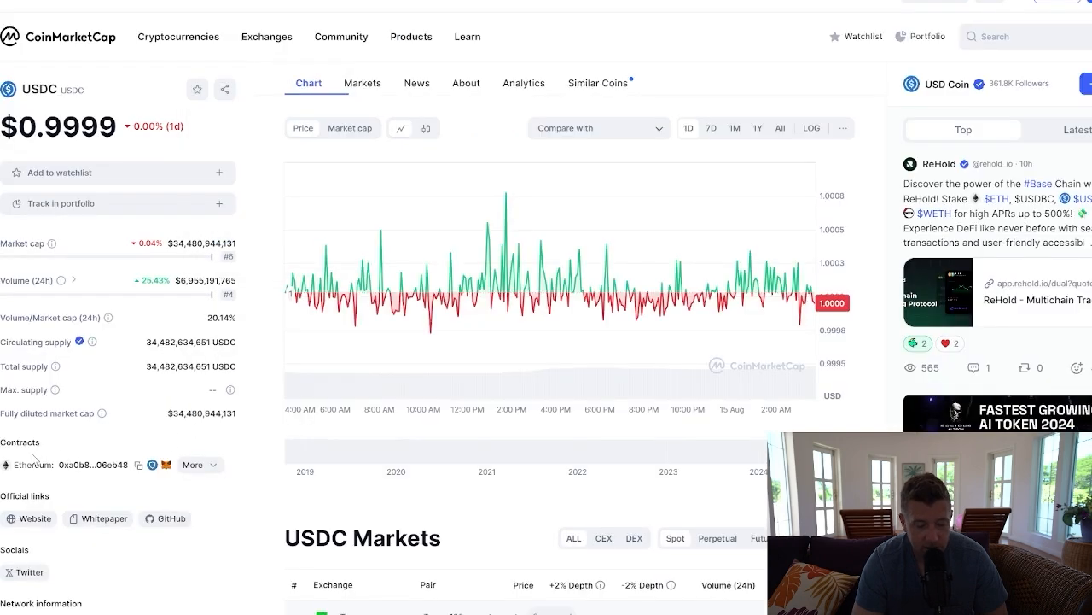
mouse_move(167, 464)
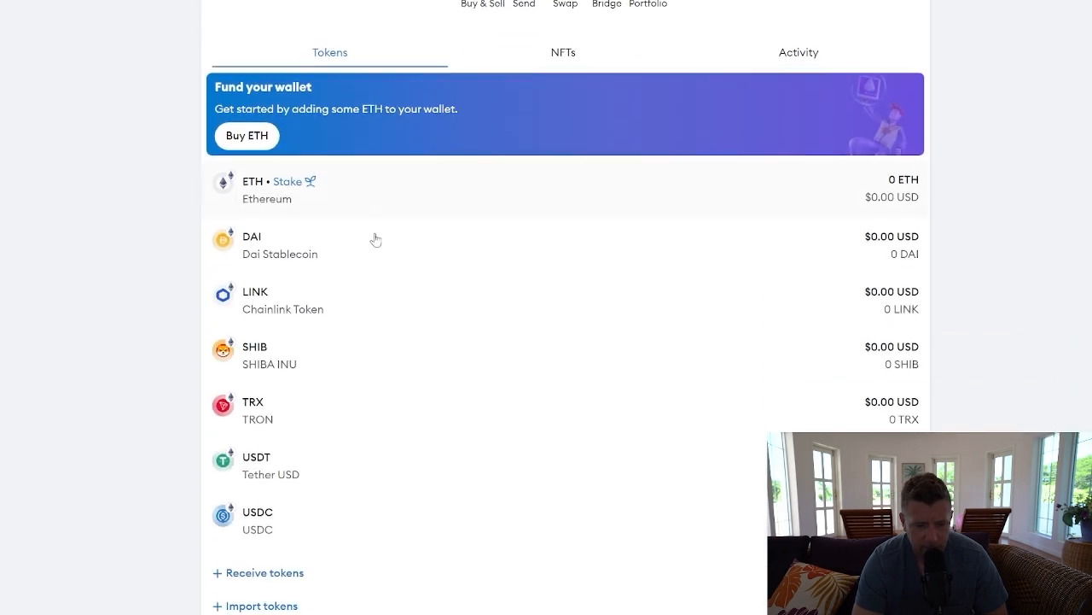
scroll("down", 3)
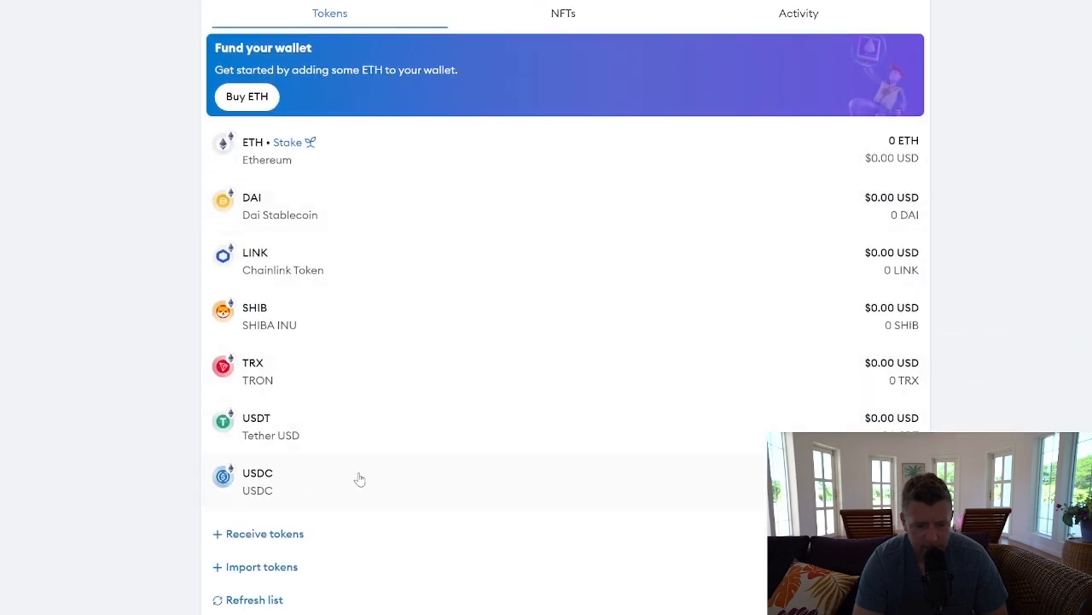